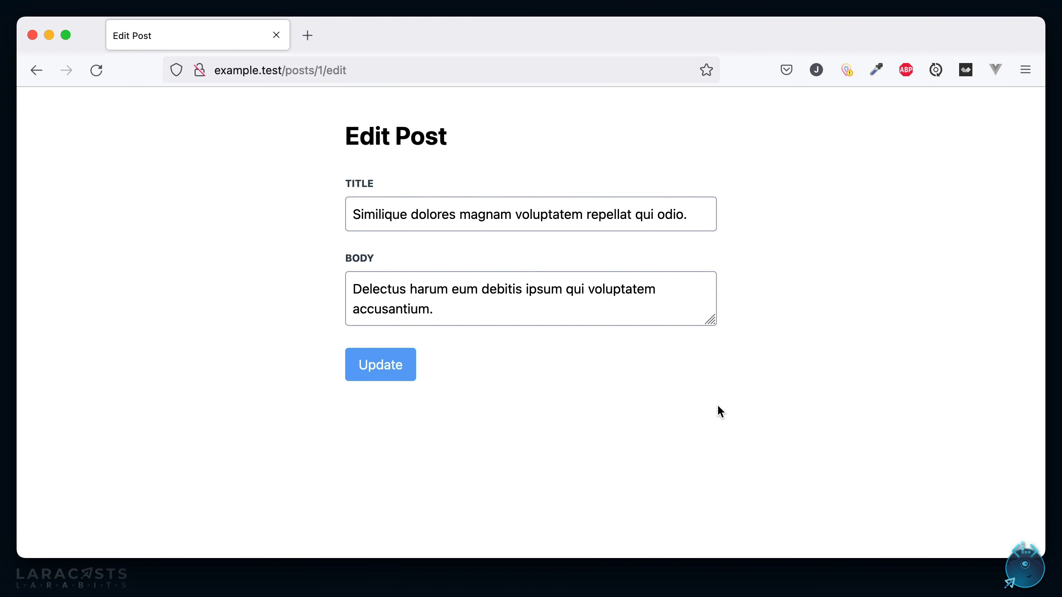
mouse_move(714, 409)
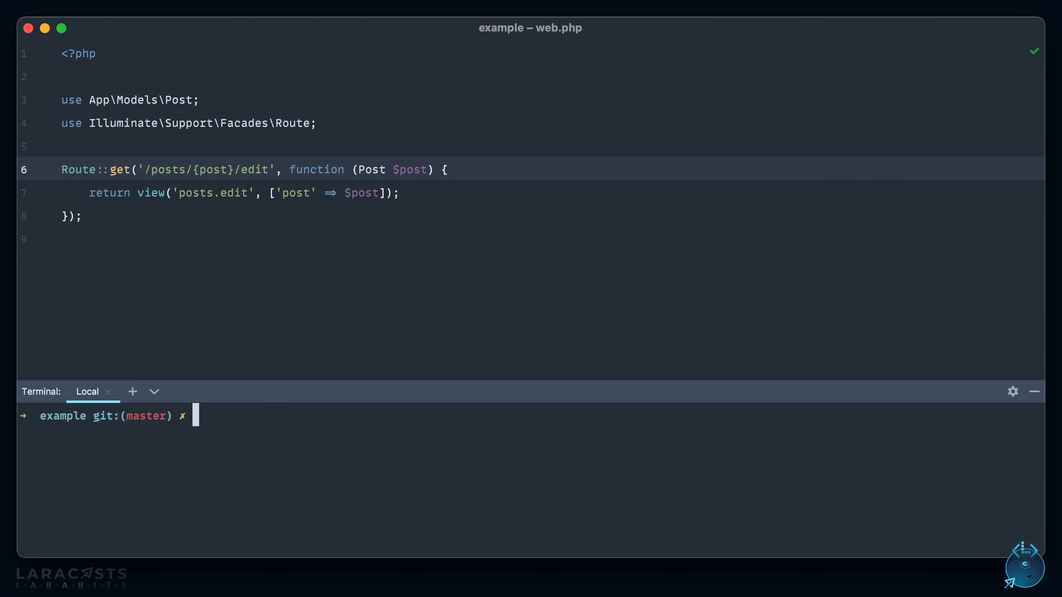
Generate a PostPolicy class with php artisan make:policy PostPolicy
type("php artisan make:")
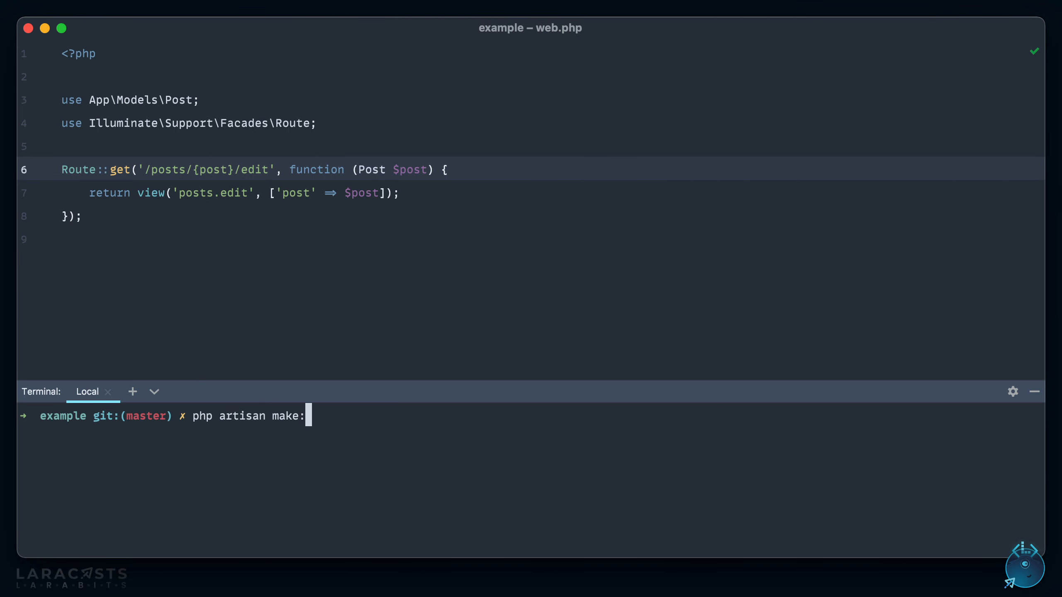
type("policy Pos")
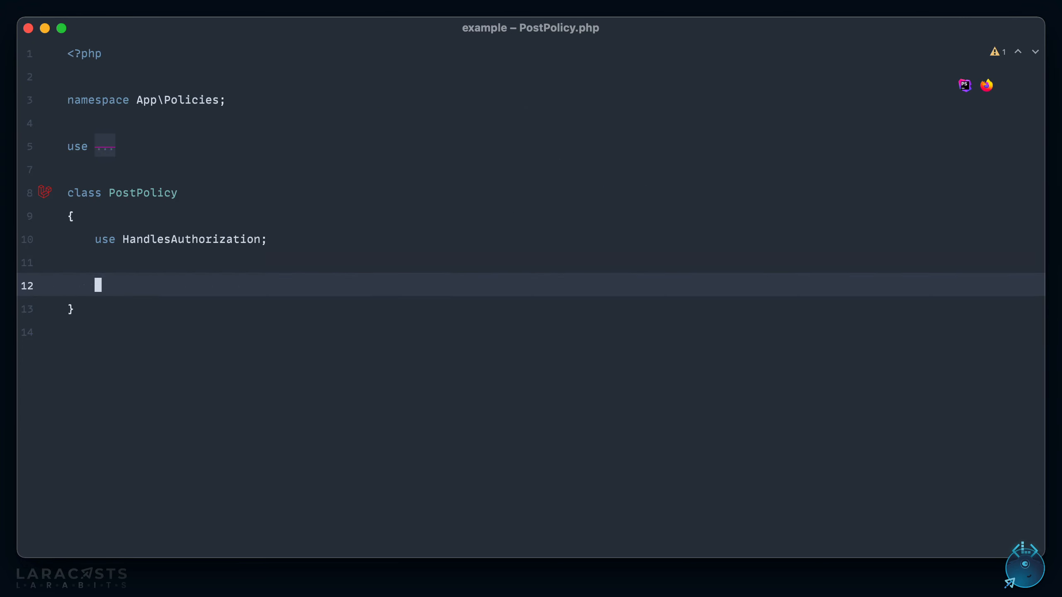
Add public function update(User $user, Post $post) to PostPolicy and begin its return $user-> statement
type("public function ()")
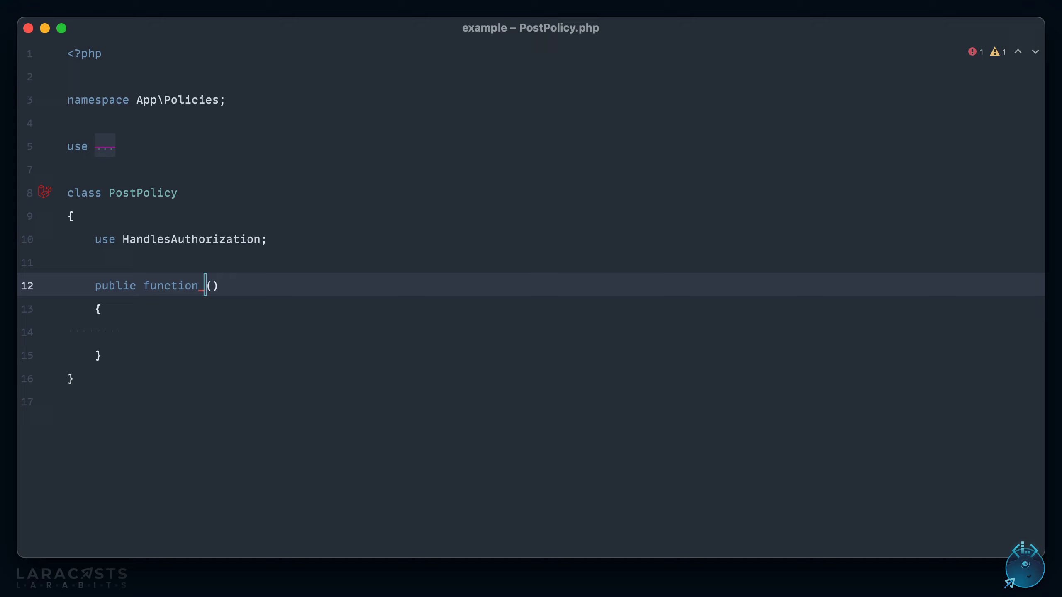
type("update")
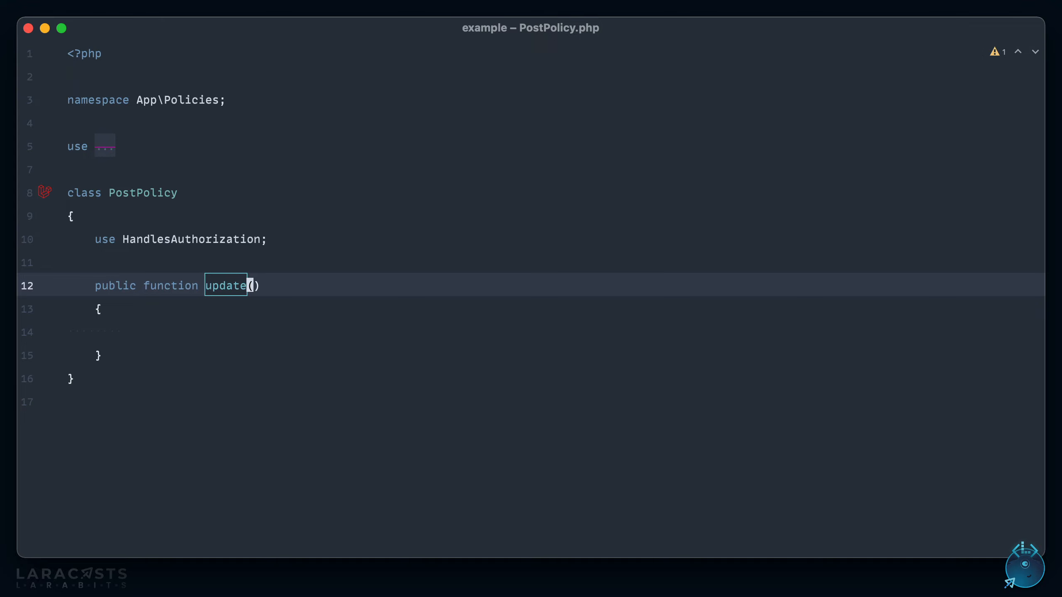
type("User $user, Post")
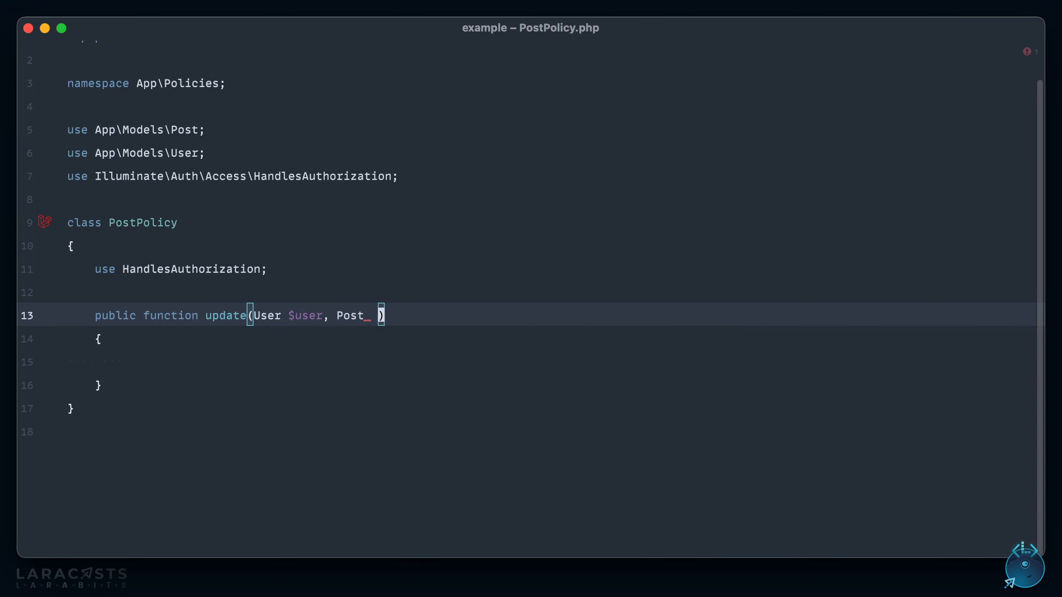
type("$post")
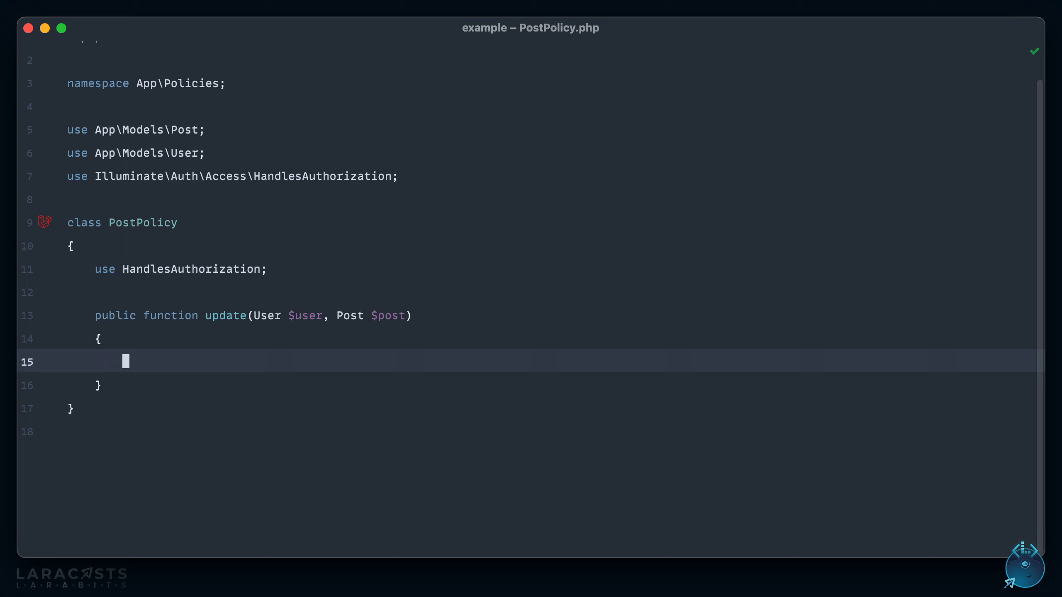
type("return $user->")
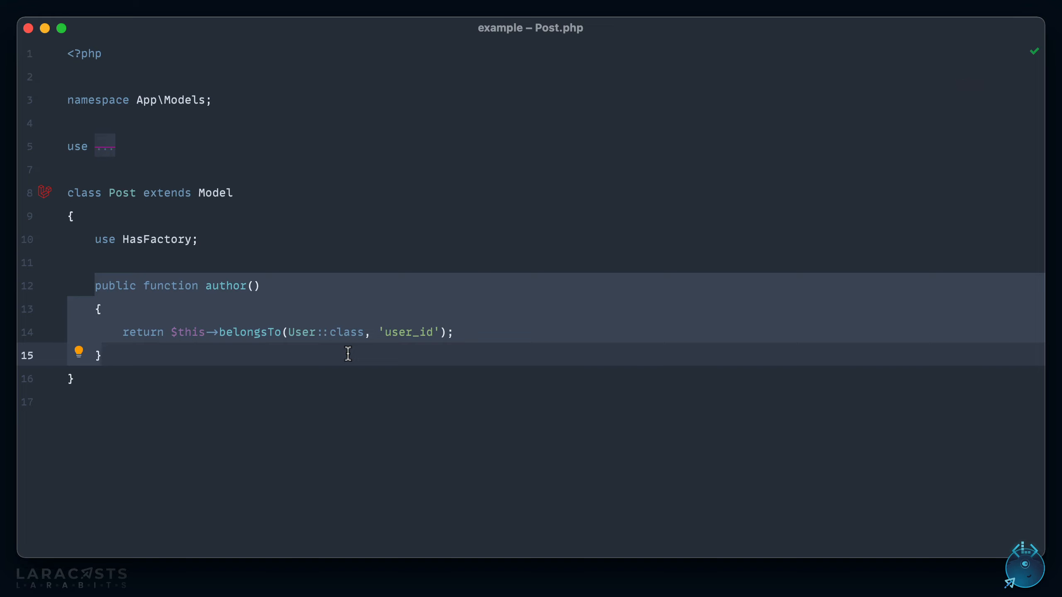
Return to routes/web.php showing the posts/{post}/edit route
left_click(110, 193)
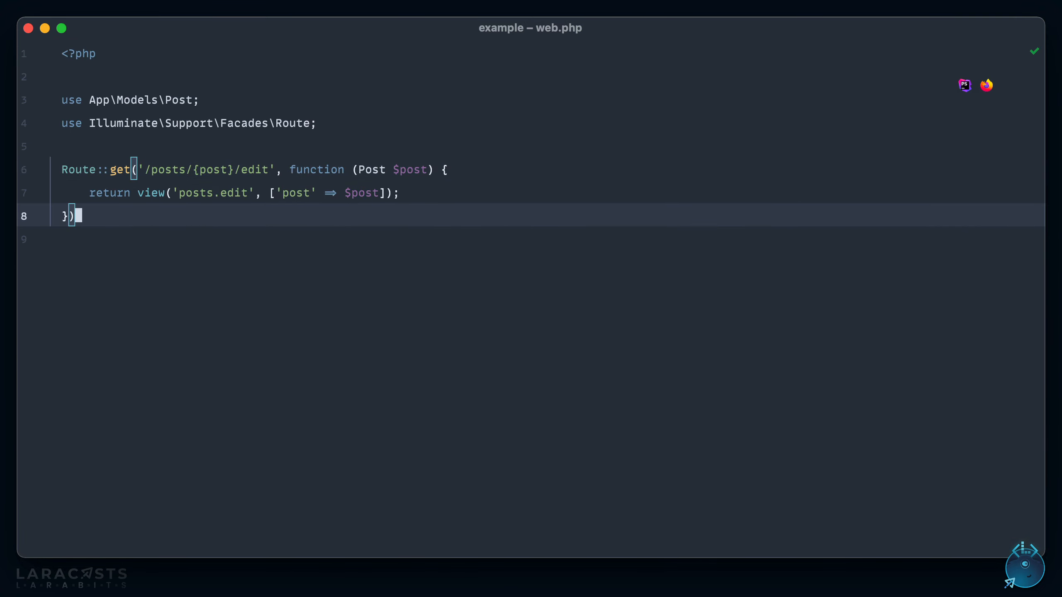
Append ->middleware('can:update,post') to the edit-post route
type("->middleware()")
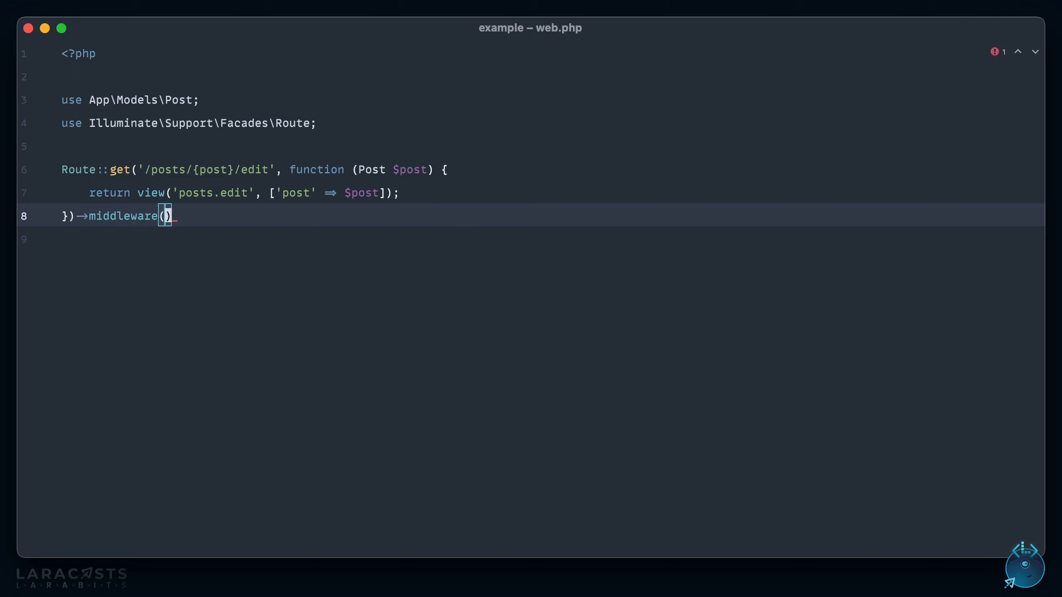
type("'can'")
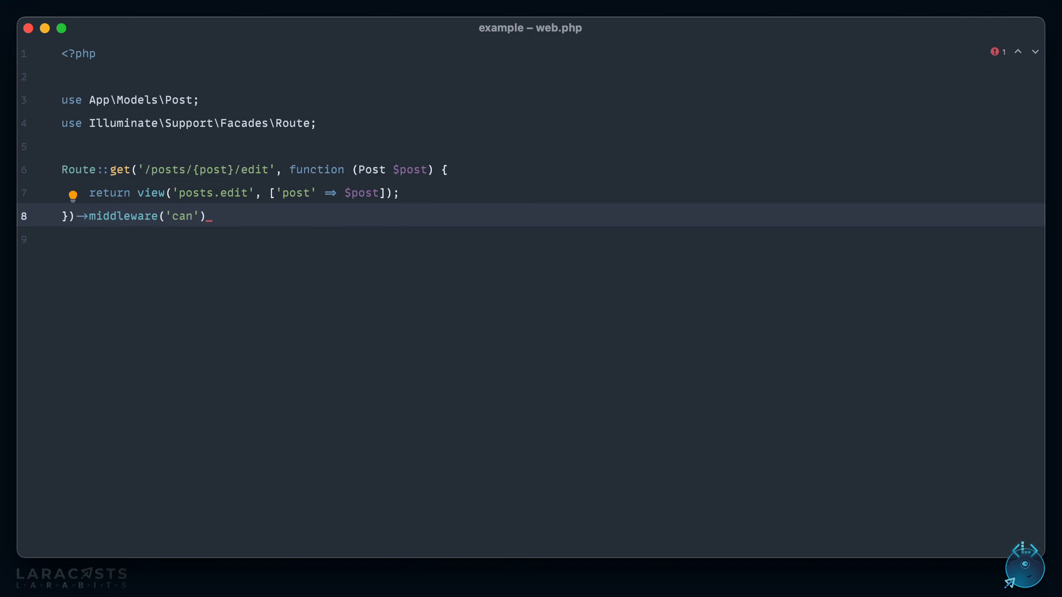
type(":")
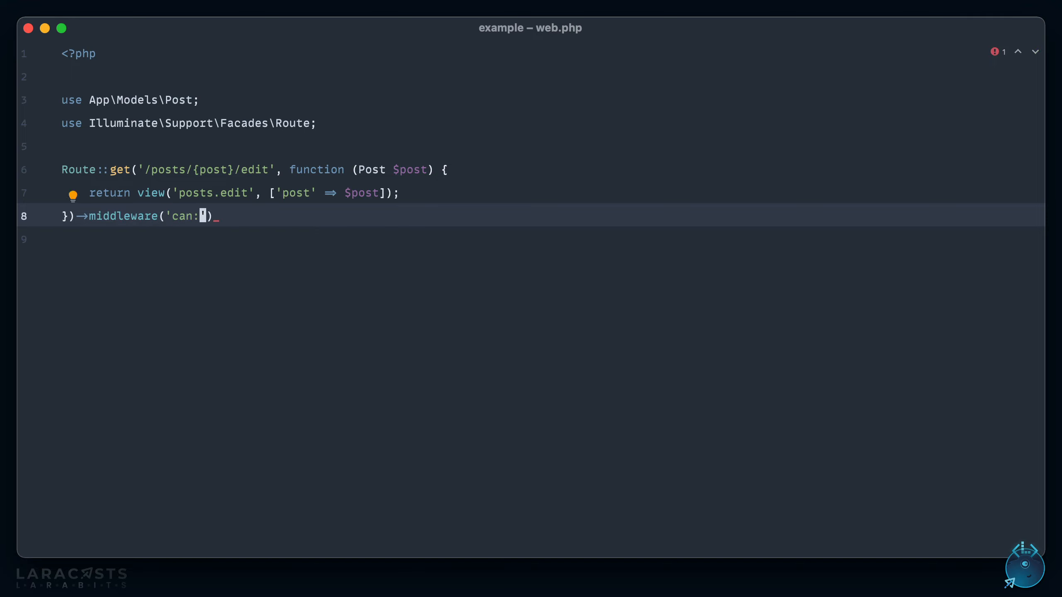
type("update")
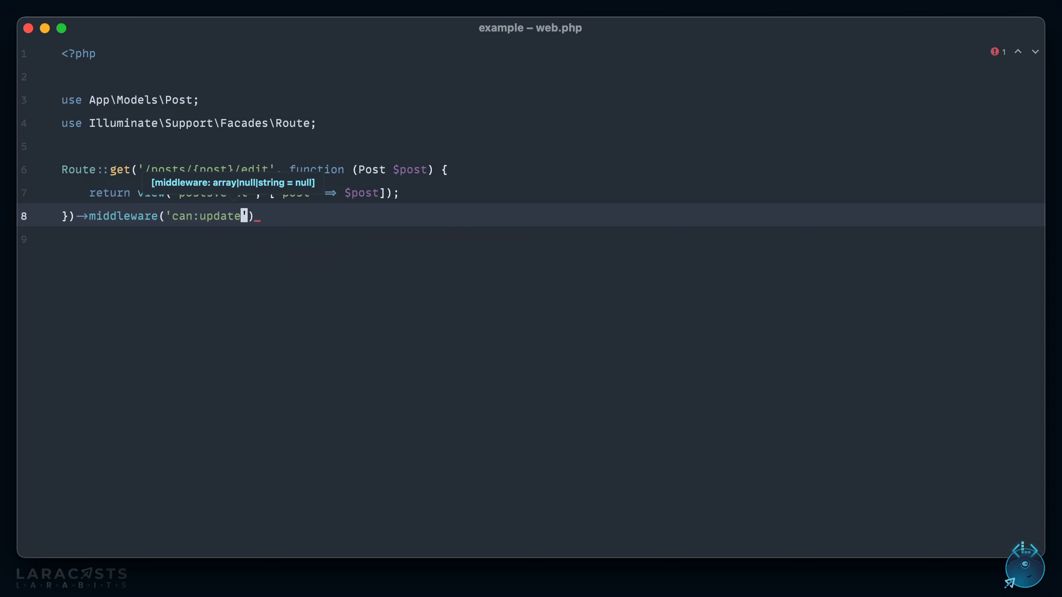
type(",")
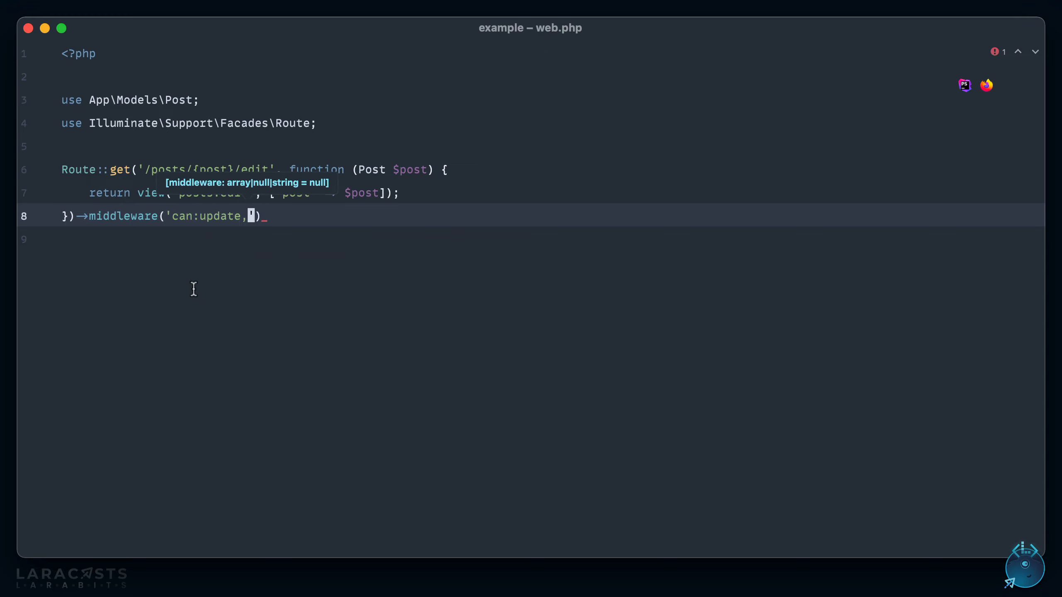
type("post")
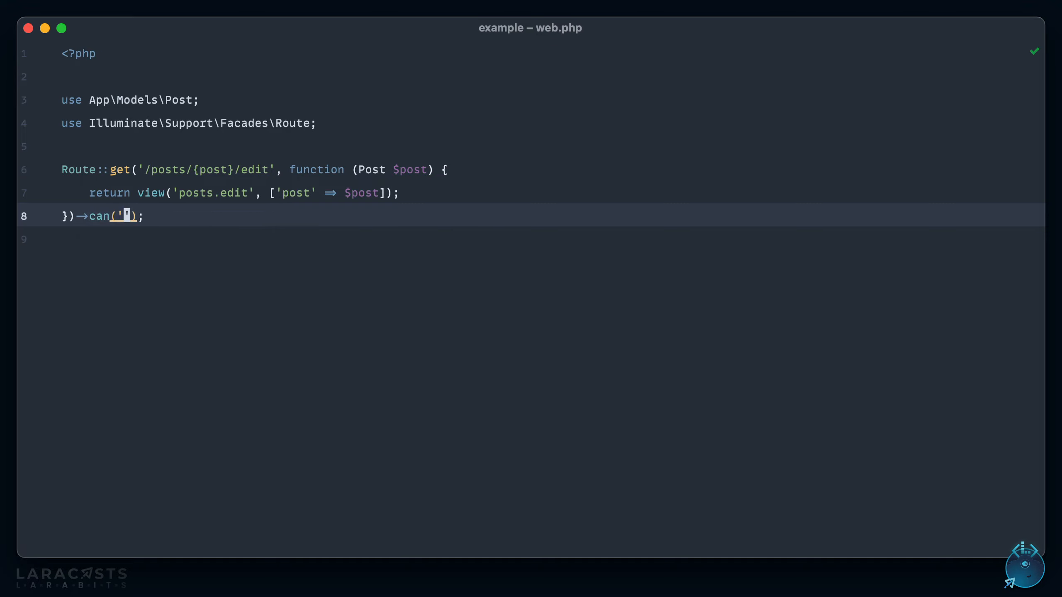
type("update', 'post")
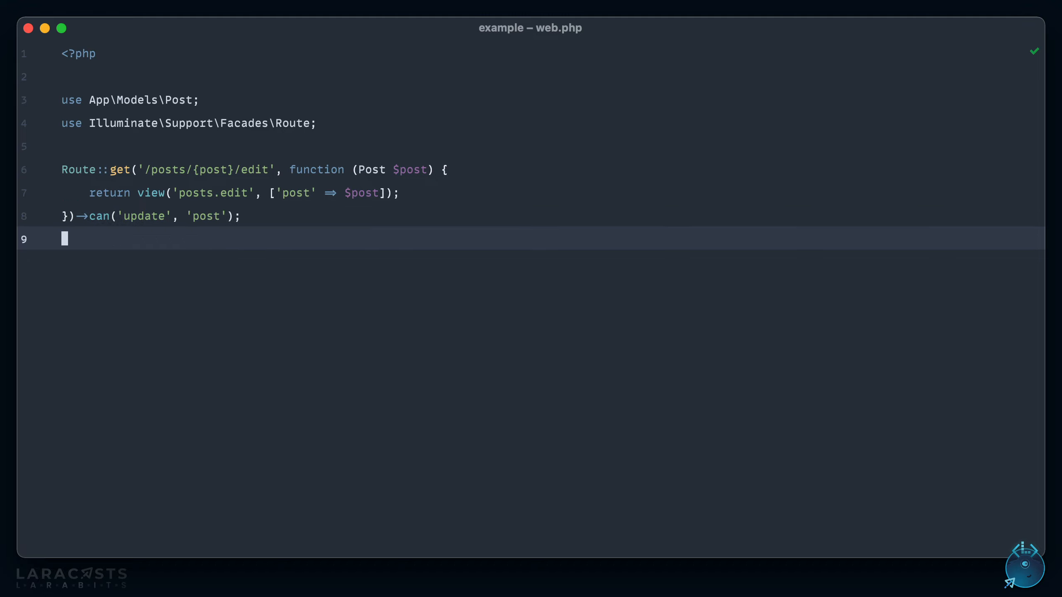
mouse_move(239, 263)
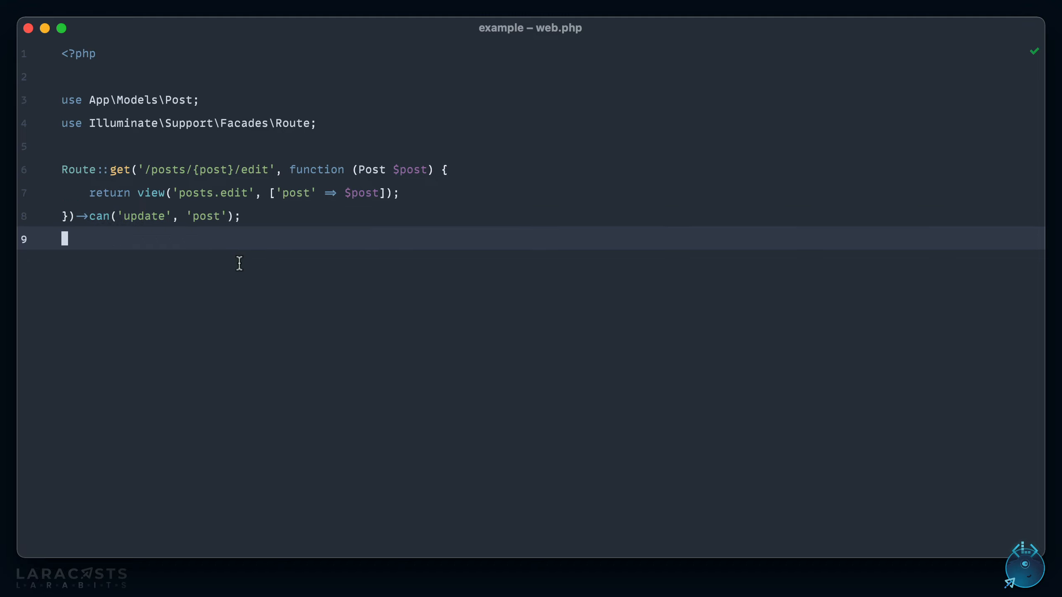
mouse_move(146, 244)
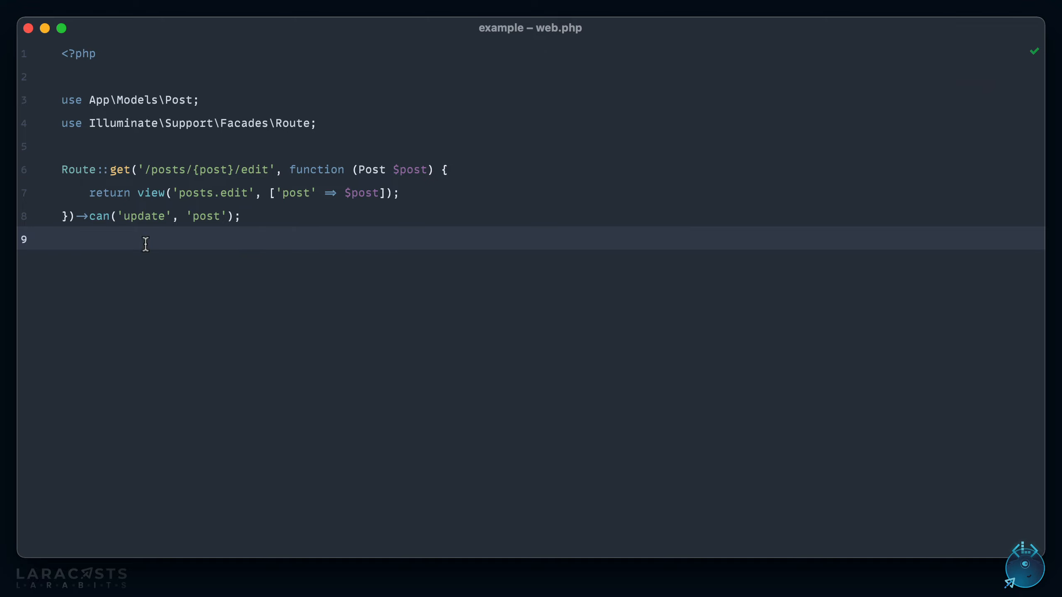
key("Return")
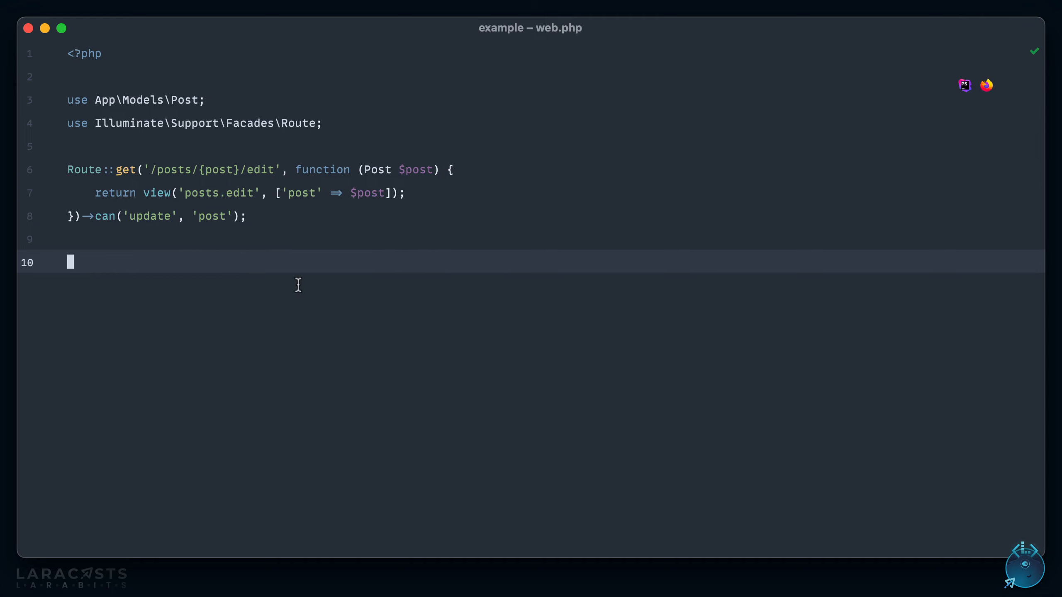
type("@can(")
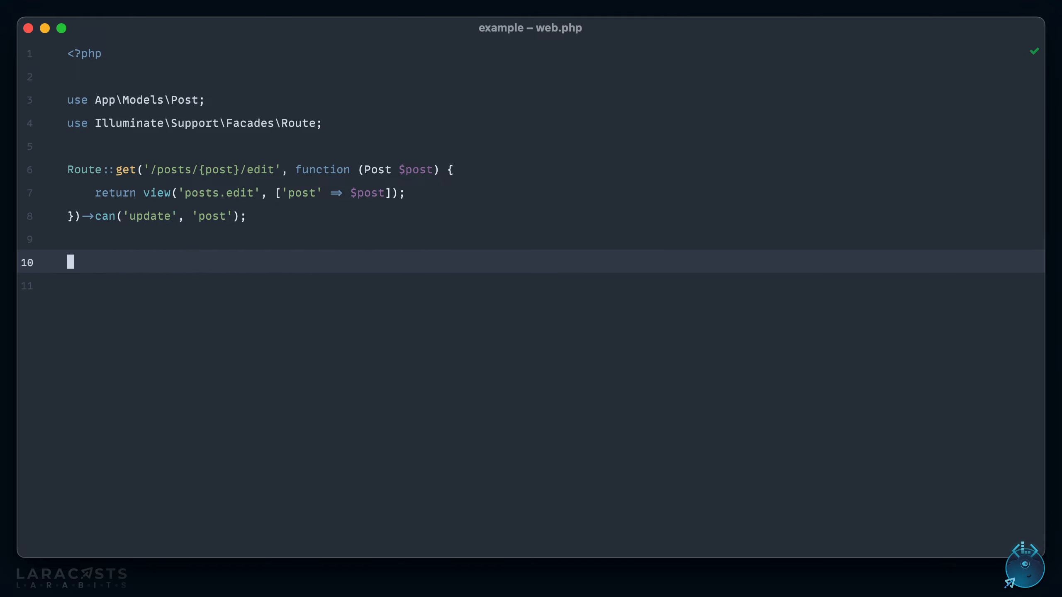
type("auth()->")
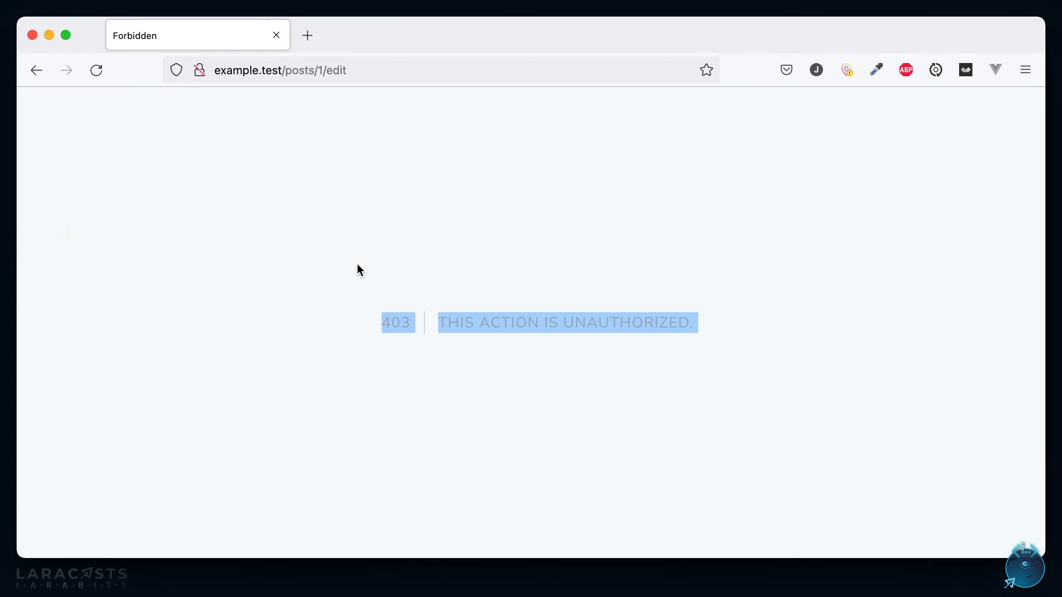
Confirm posts/1/edit in Firefox responds with 403 unauthorized
left_click(692, 292)
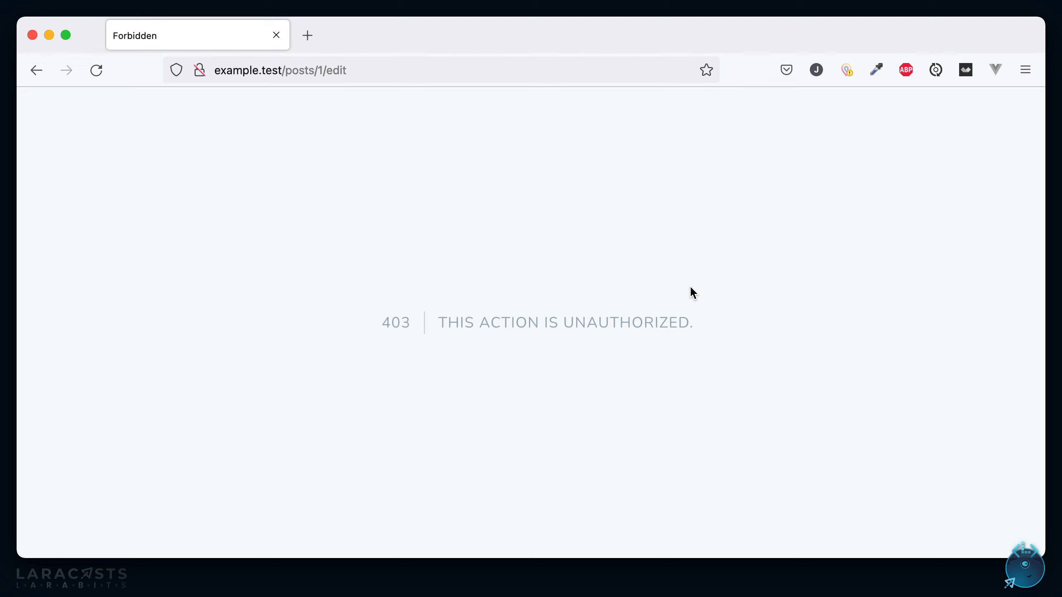